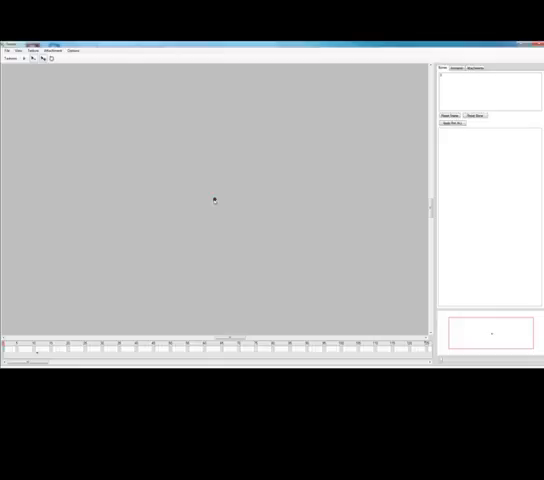
Step: Draw a root bone with child bones forming a three-joint chain, then nudge one bone into place
left_click_drag(216, 200, 204, 258)
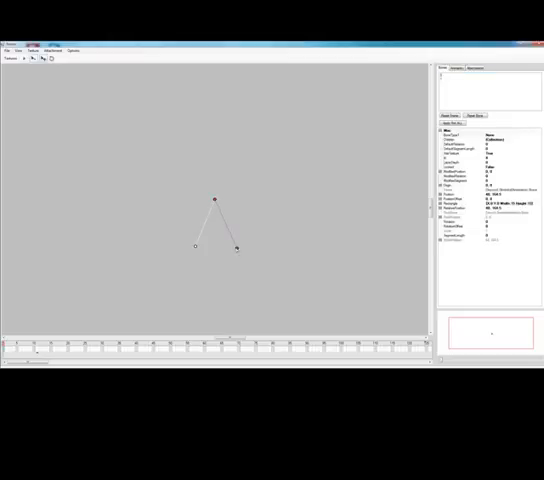
left_click_drag(236, 246, 228, 216)
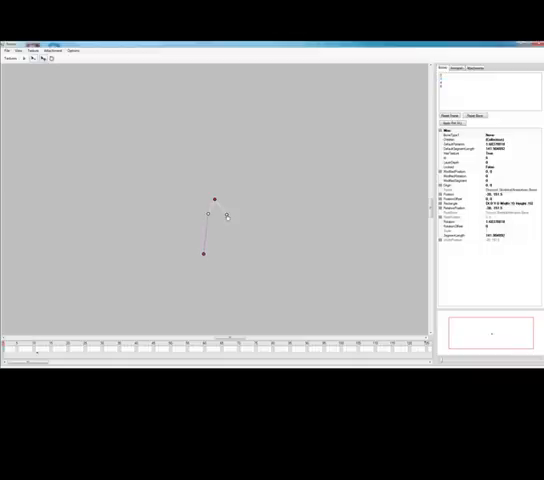
left_click_drag(204, 256, 236, 252)
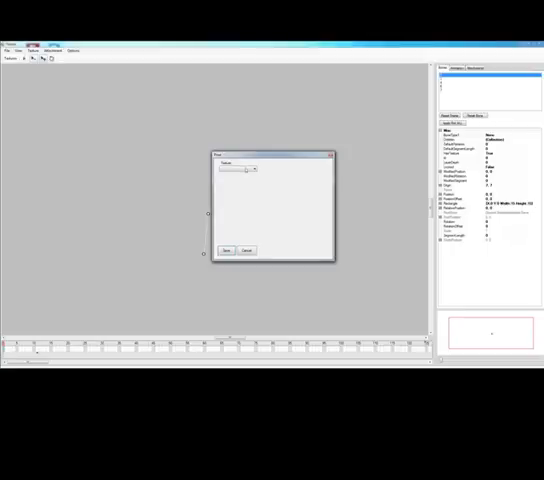
Step: Import the soldier sprite sheet of body parts and drag it onto the canvas beside the skeleton
left_click(252, 168)
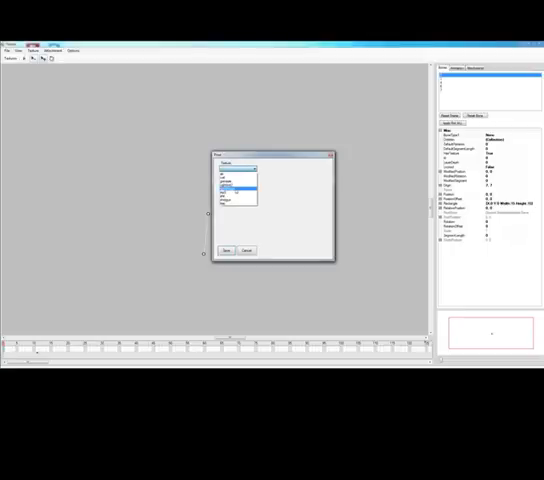
left_click(228, 184)
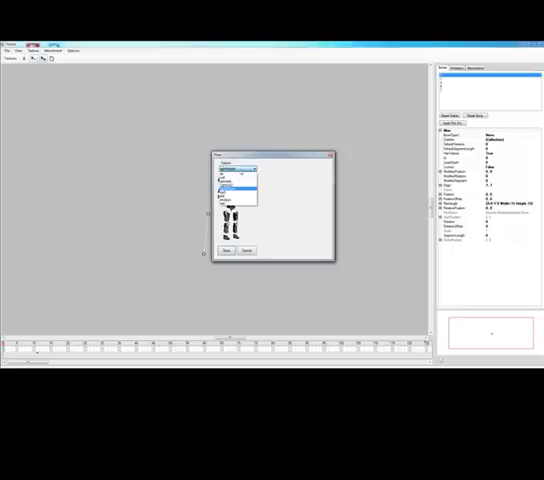
left_click(240, 168)
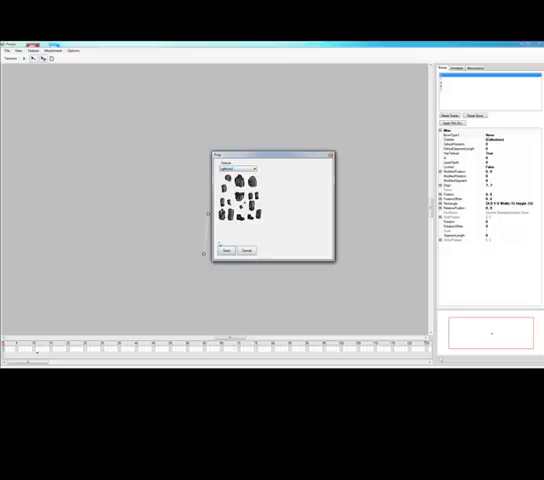
left_click(228, 250)
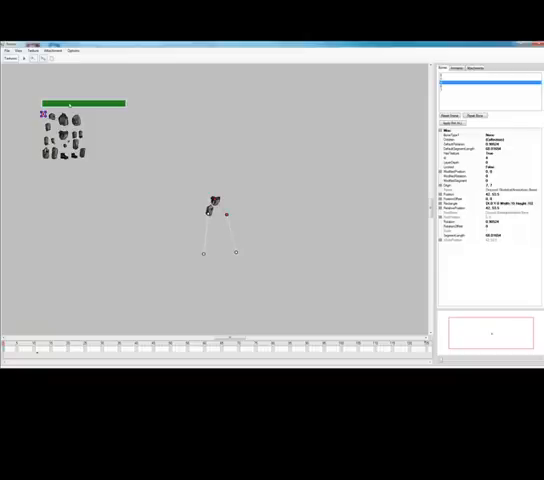
left_click_drag(64, 130, 316, 164)
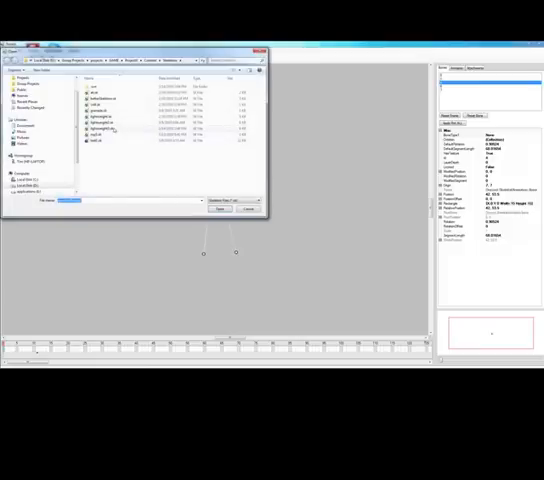
Step: Open the saved soldier project file so the assembled armored soldier appears on the canvas
left_click(220, 208)
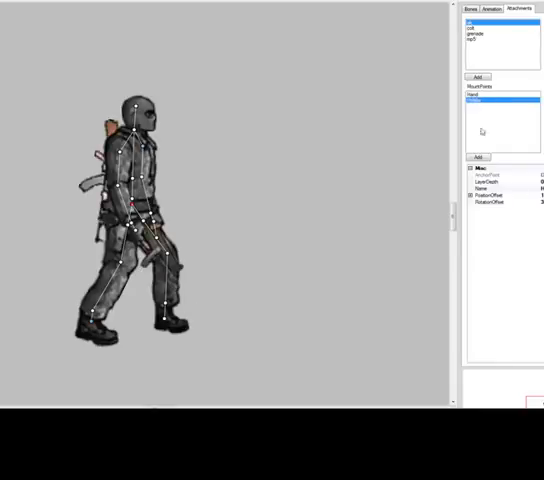
Step: Select the walk animation from the Animations list and scrub the timeline to a mid-stride frame
left_click(500, 36)
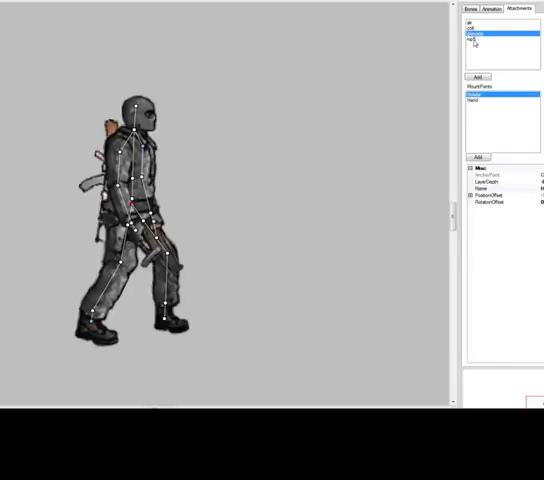
left_click(490, 40)
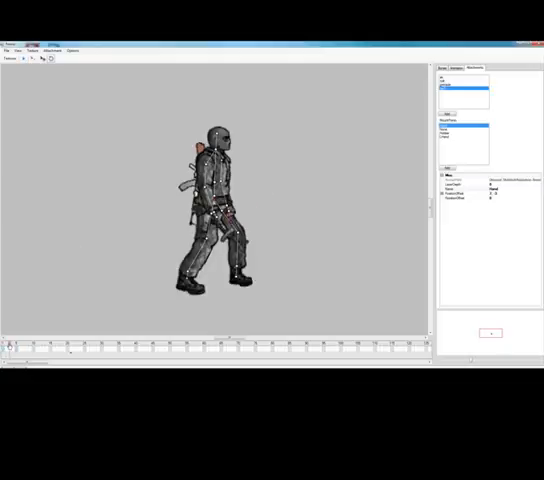
left_click(18, 342)
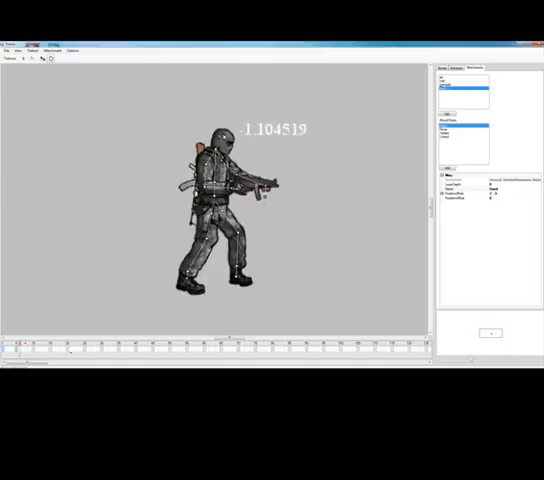
Step: Rotate the soldier's arm bones so the rifle points raised forward
left_click(456, 68)
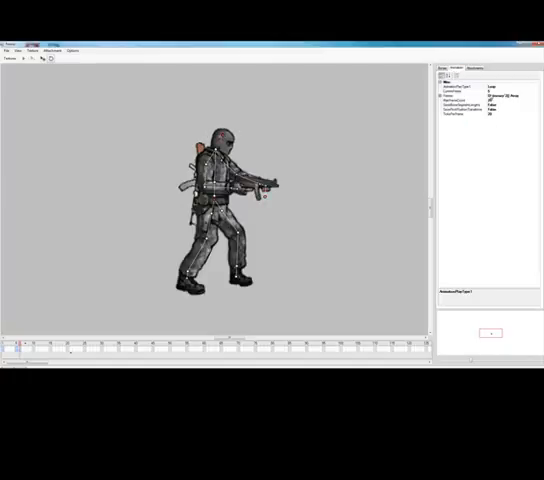
left_click(464, 116)
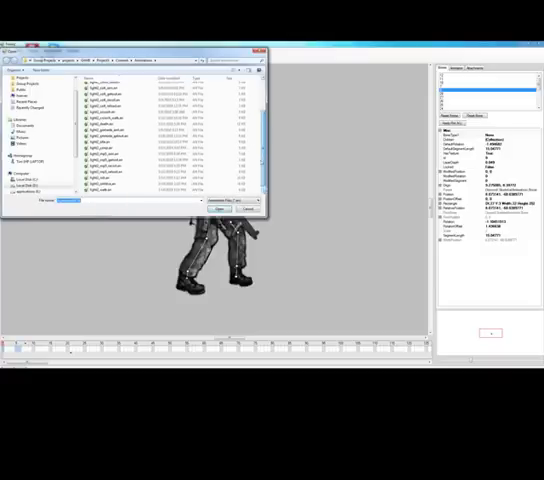
Step: Navigate the file dialog to the folder holding the soldier PNG image files
left_click(216, 210)
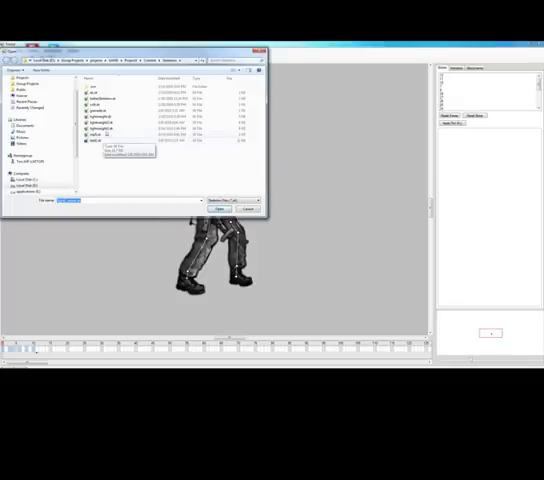
Step: Select a part of the walking soldier and pick one of its Properties fields for editing
left_click(220, 208)
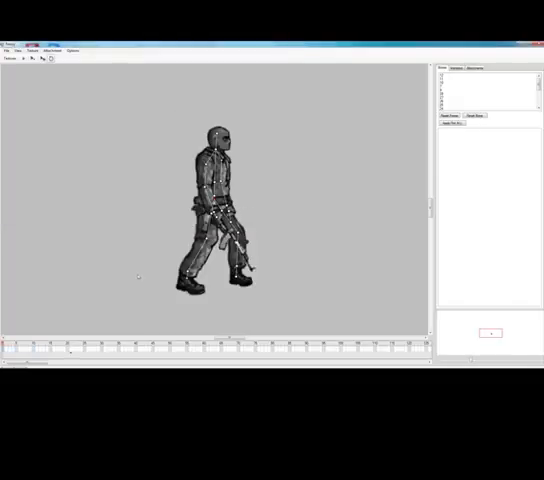
left_click(458, 68)
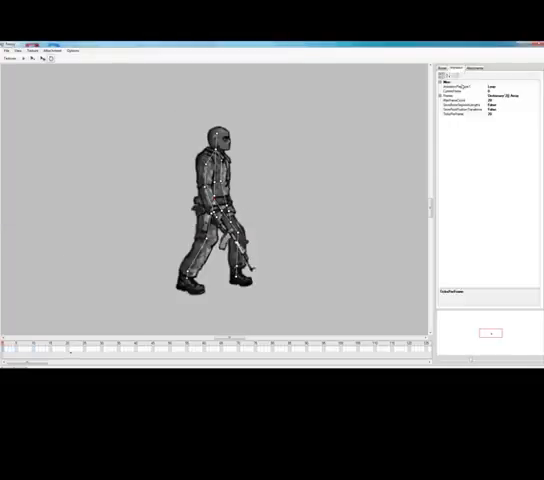
left_click(470, 106)
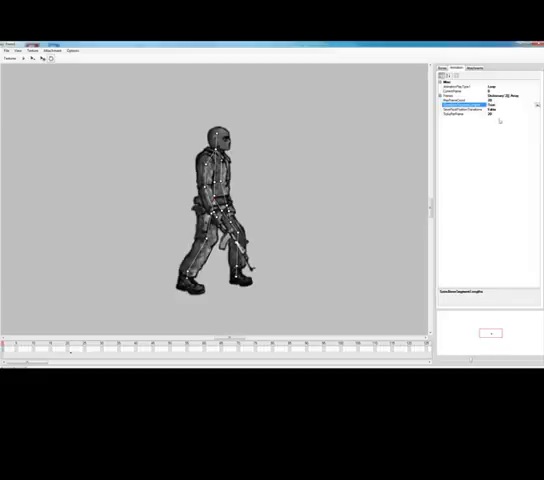